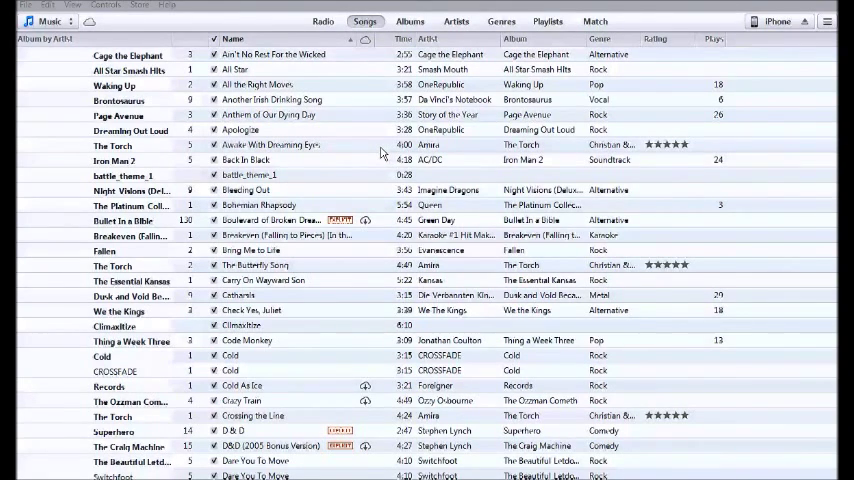
mouse_move(490, 72)
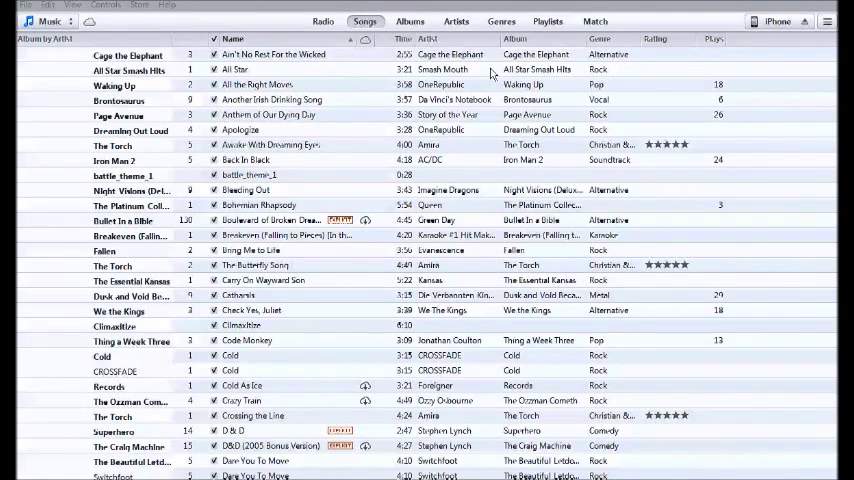
mouse_move(752, 60)
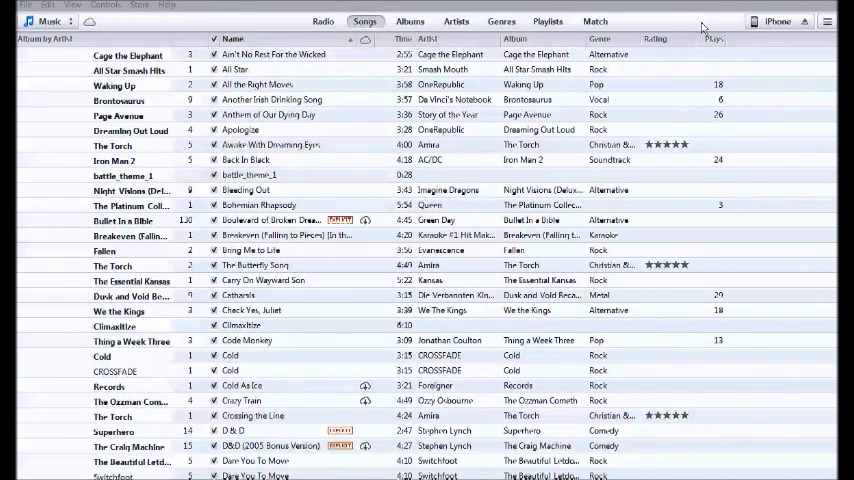
mouse_move(768, 76)
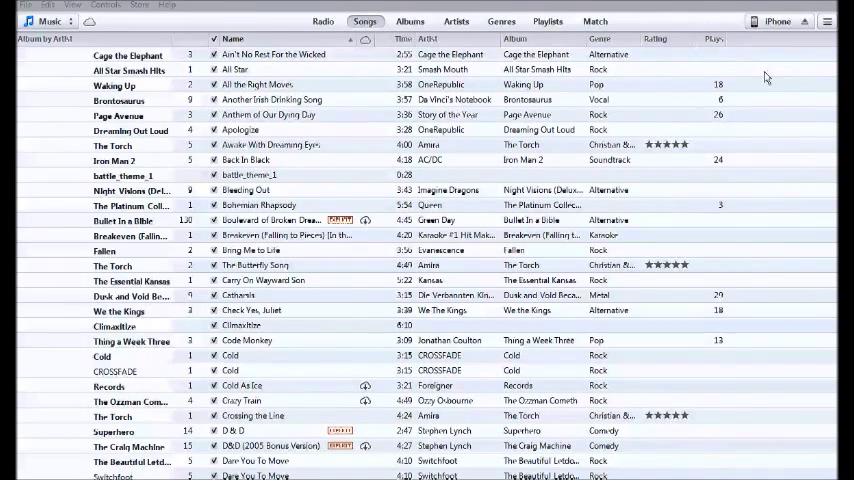
Show the iPhone's Summary page, revealing the Options section with sync-only-checked-songs, then the backup details
left_click(778, 20)
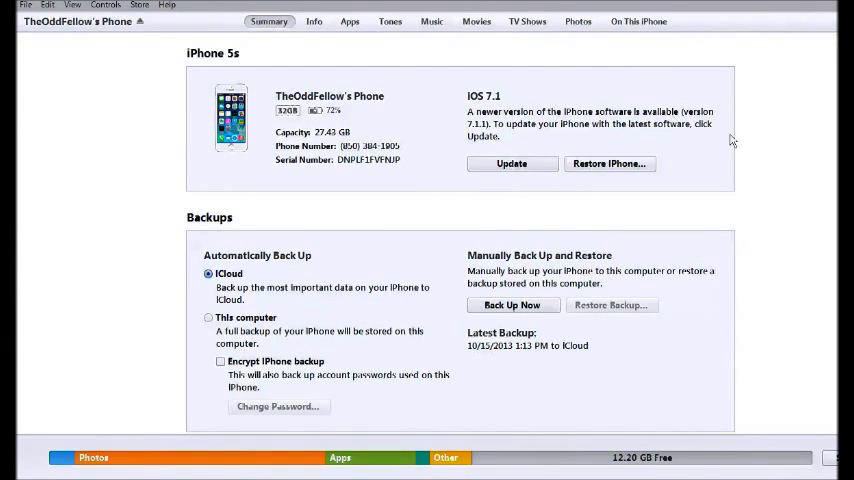
mouse_move(740, 162)
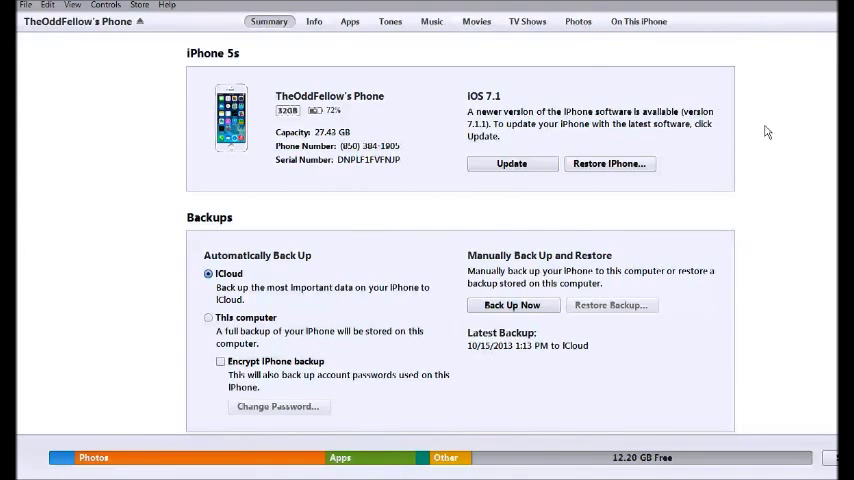
mouse_move(798, 128)
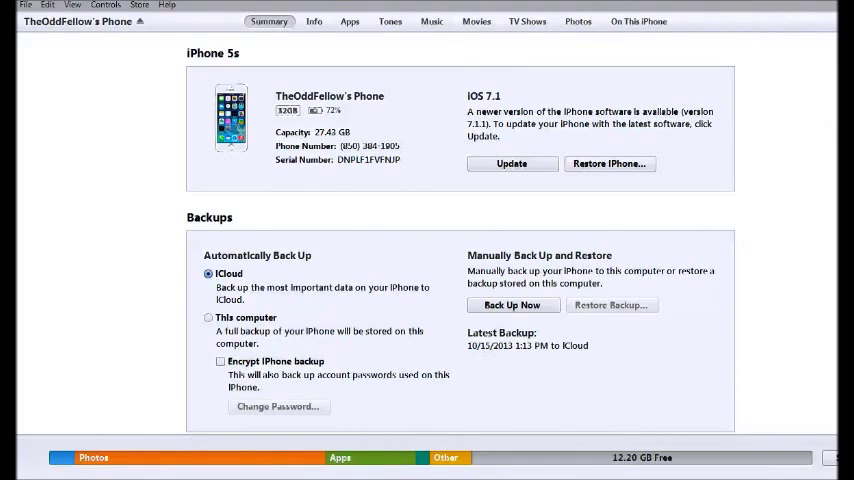
scroll("down", 3)
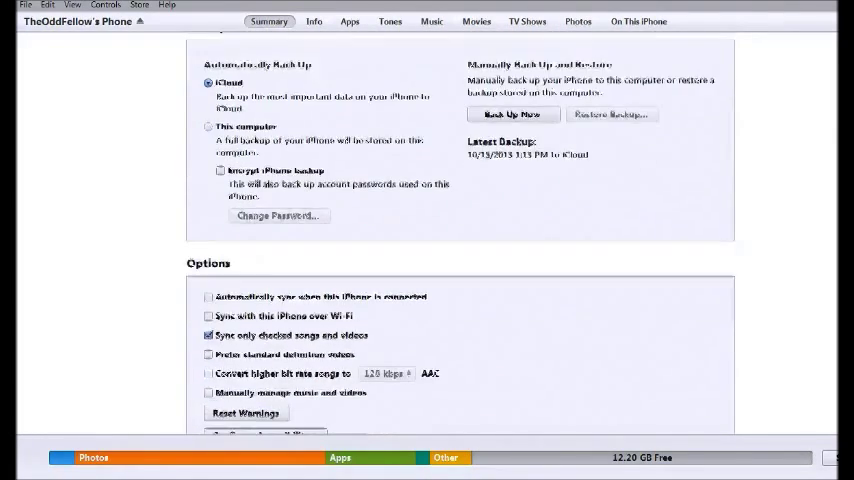
scroll("down", 3)
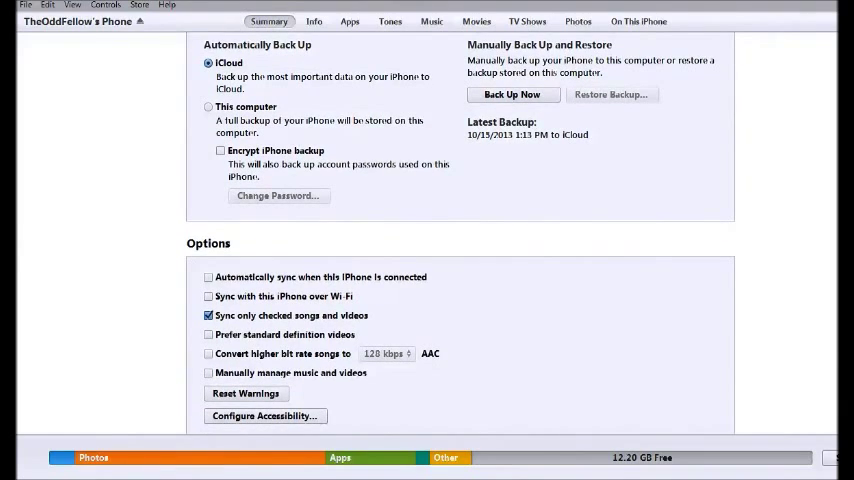
scroll("down", 3)
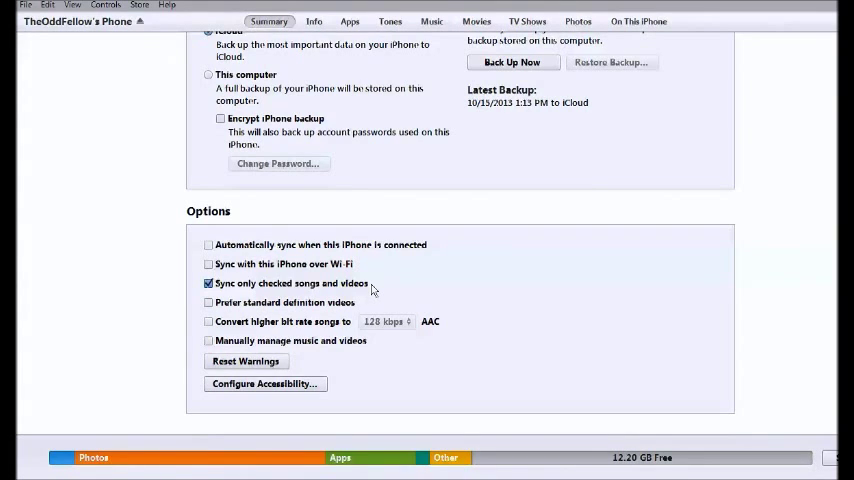
mouse_move(756, 308)
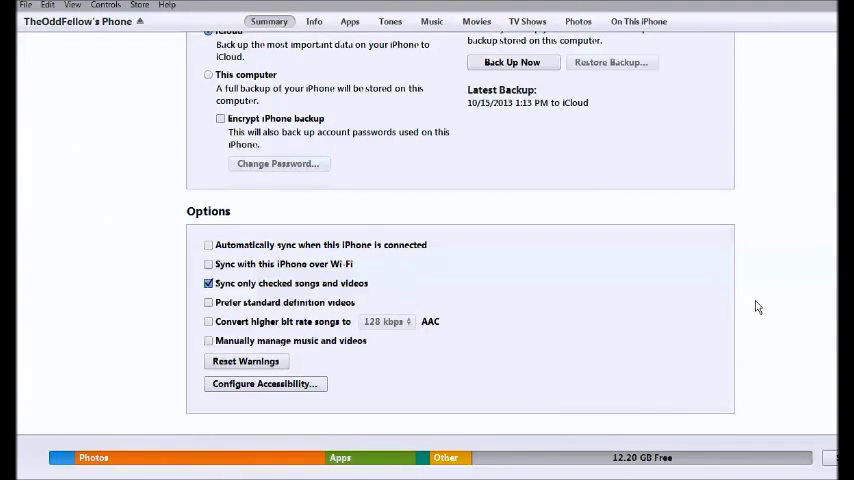
mouse_move(784, 296)
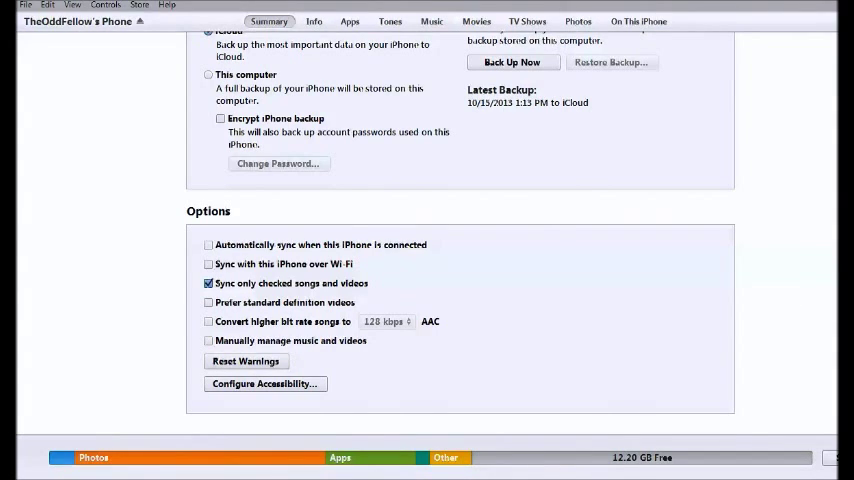
scroll("up", 3)
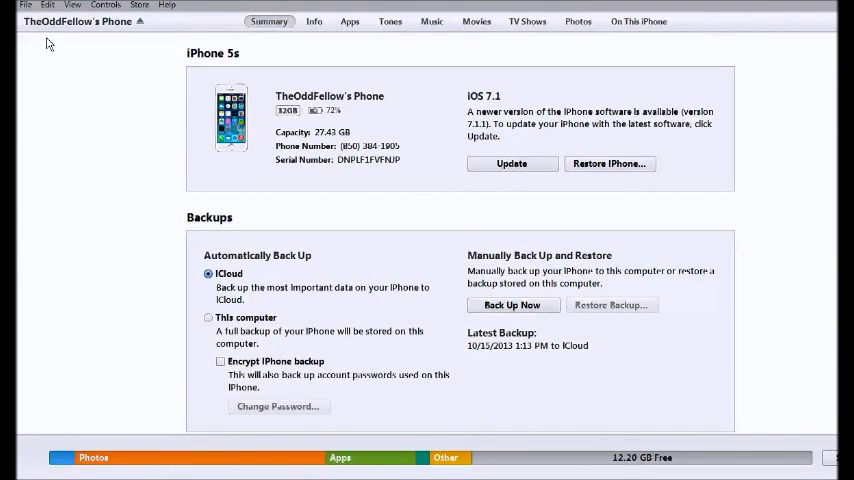
mouse_move(108, 60)
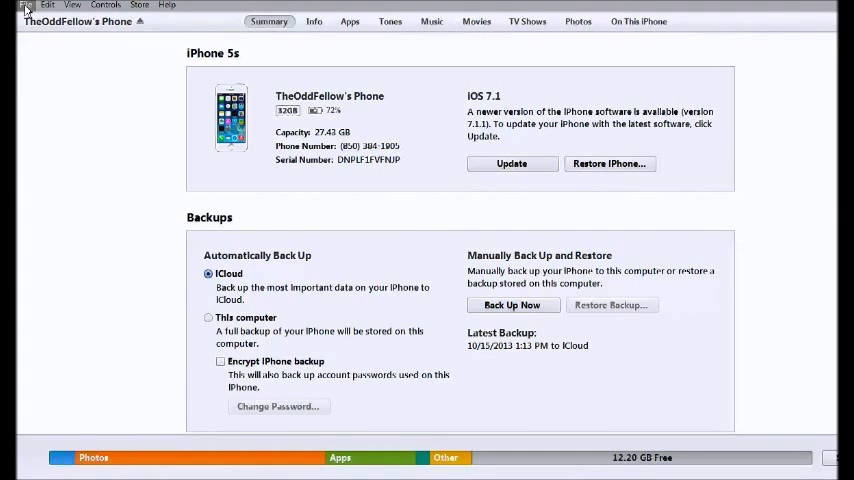
Show the iPhone's Tones page listing ten checked ringtones with selected-tones syncing enabled
left_click(30, 4)
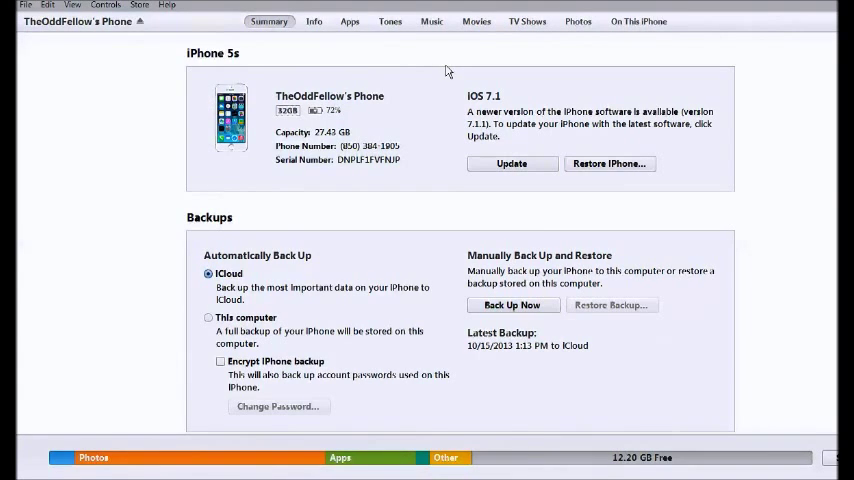
mouse_move(412, 72)
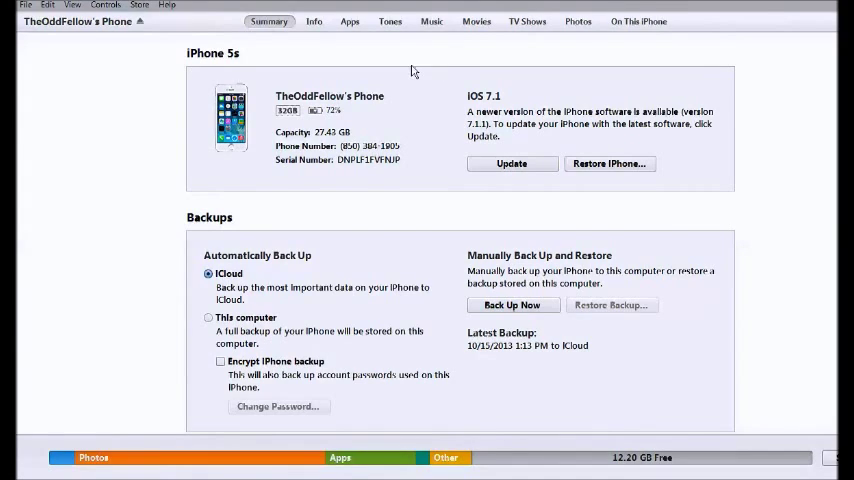
mouse_move(268, 58)
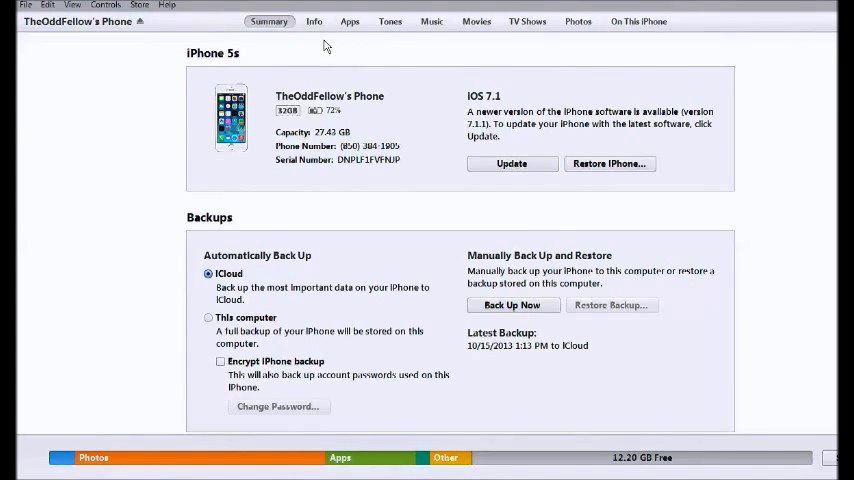
mouse_move(400, 40)
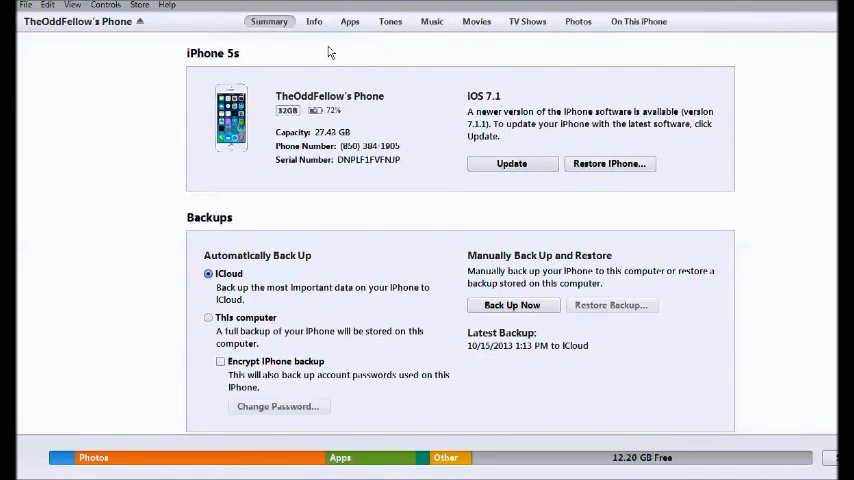
mouse_move(416, 48)
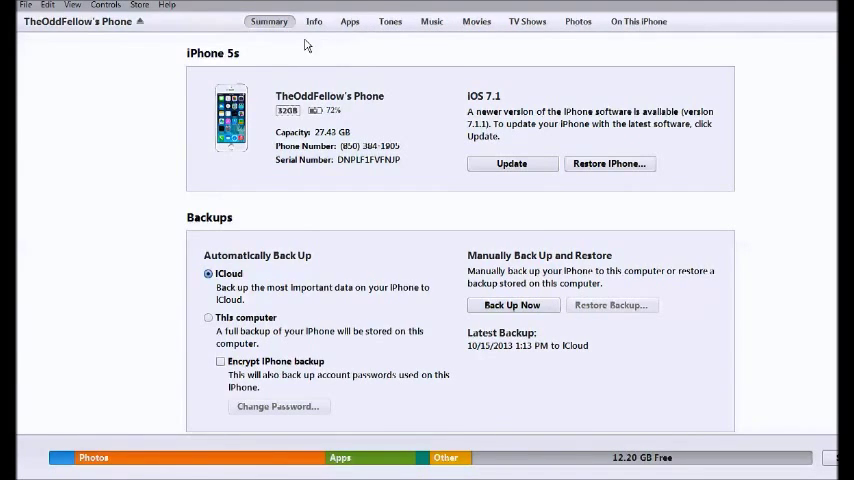
mouse_move(376, 42)
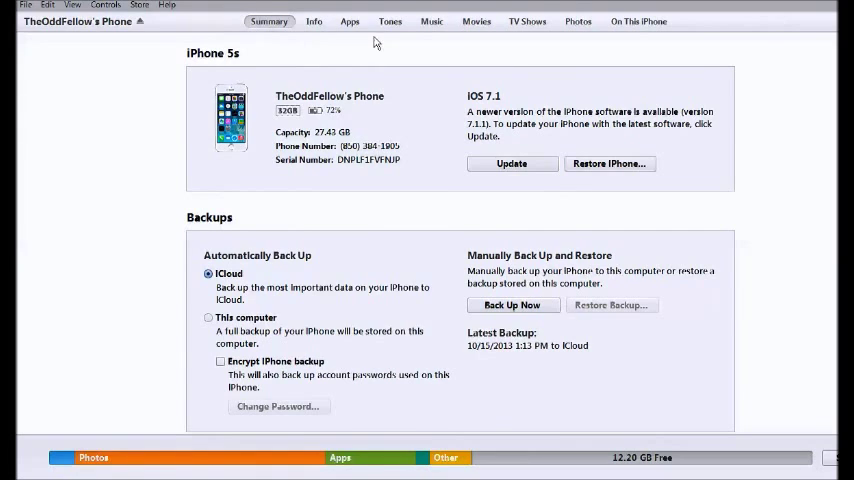
left_click(390, 20)
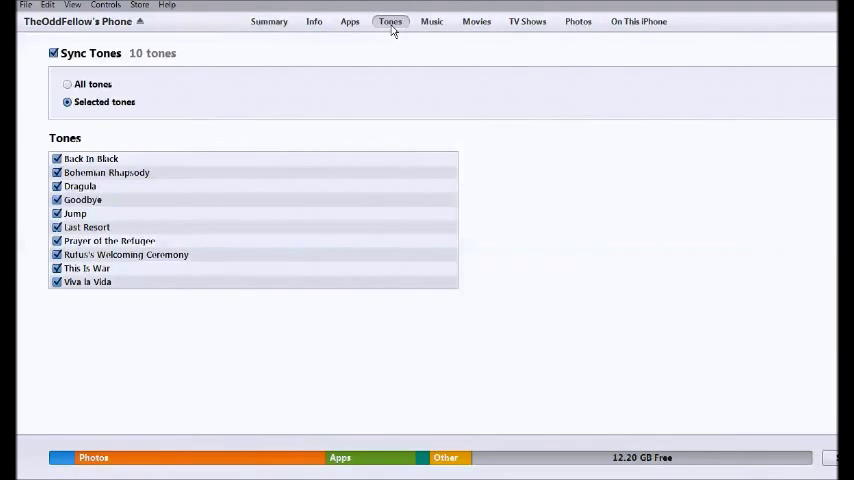
Show the iPhone's Music page syncing selected playlists, artists, albums and genres from 126 songs
left_click(432, 20)
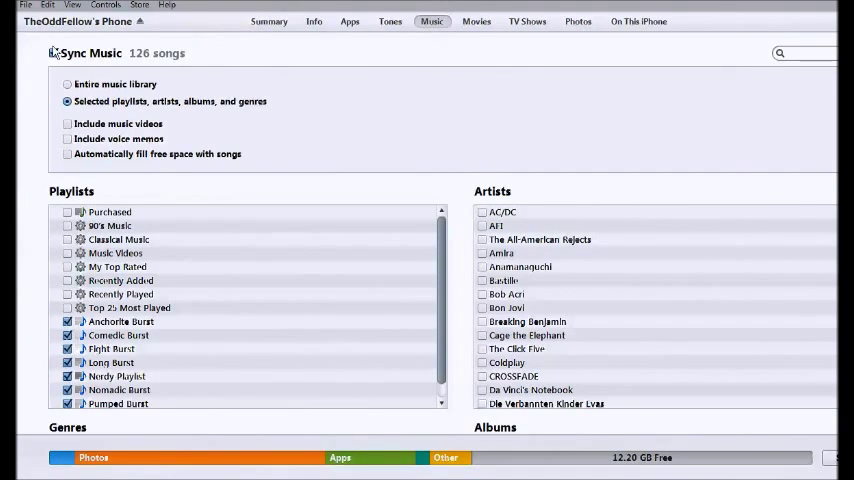
left_click(54, 52)
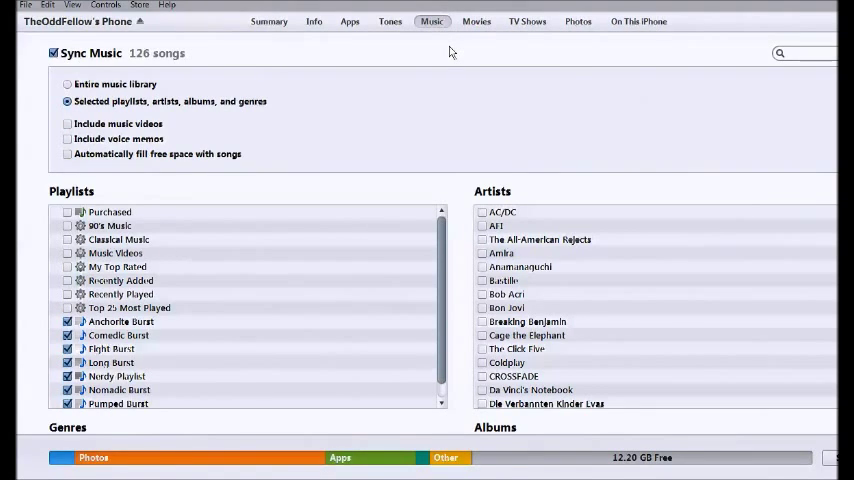
mouse_move(380, 64)
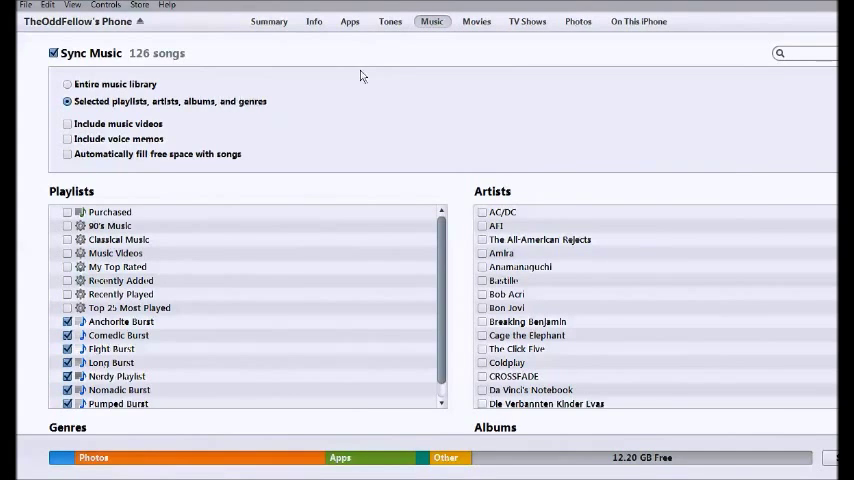
mouse_move(280, 64)
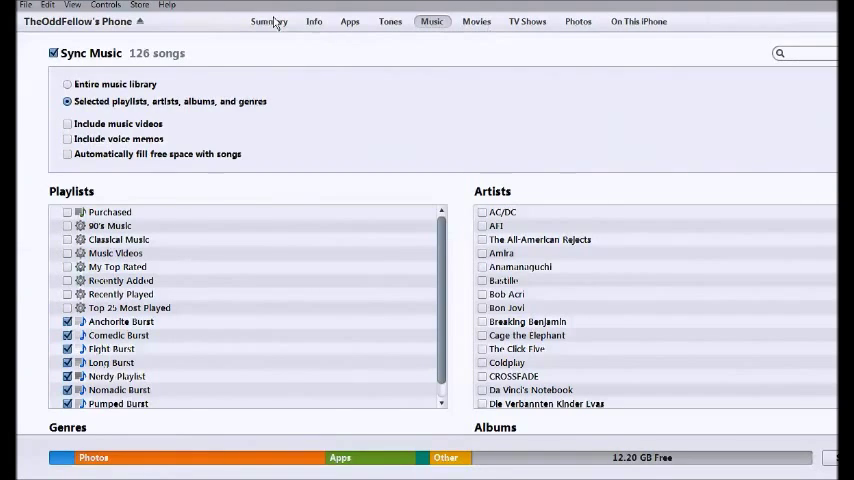
Return to the Summary page and reveal the Options section with sync-only-checked-songs enabled
left_click(268, 20)
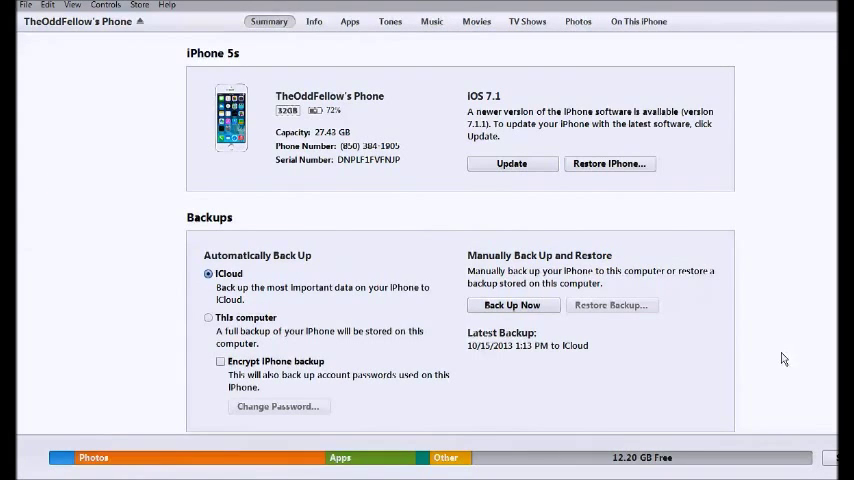
mouse_move(830, 460)
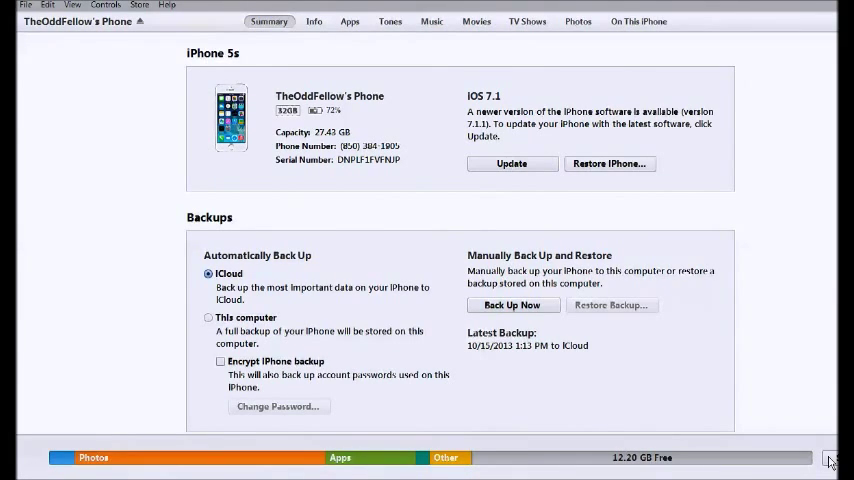
mouse_move(812, 254)
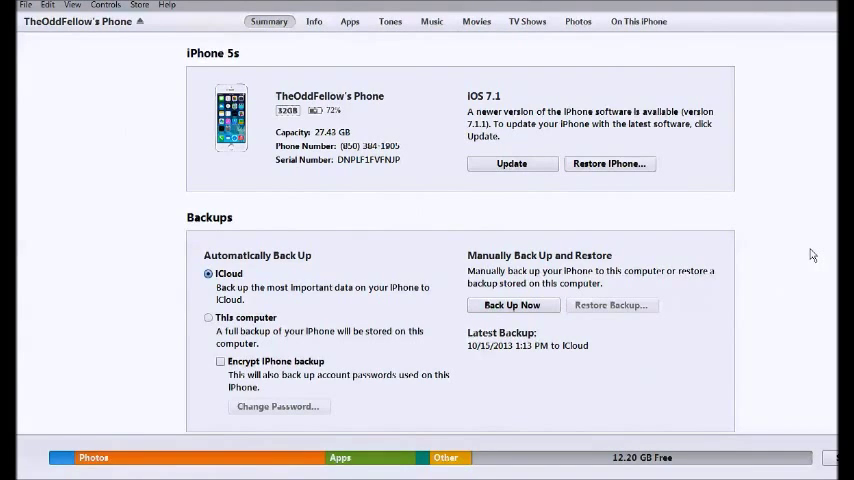
scroll("down", 3)
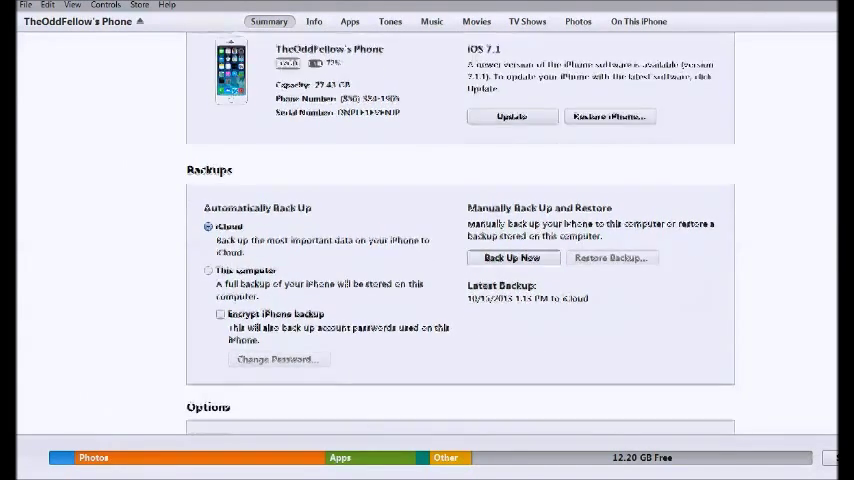
scroll("down", 3)
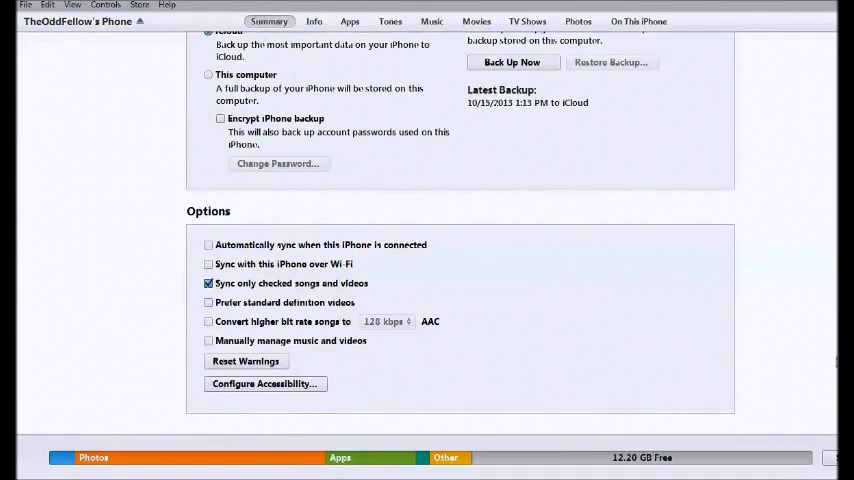